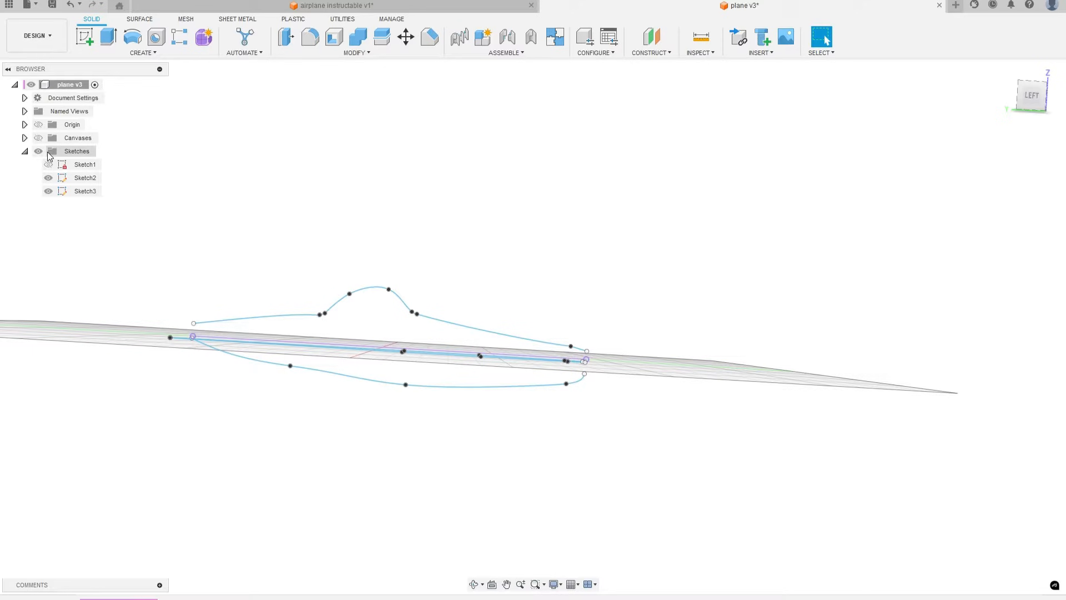
Step: Toggle the Canvases blueprint images on and off while placing the nose and tail construction planes
left_click(39, 138)
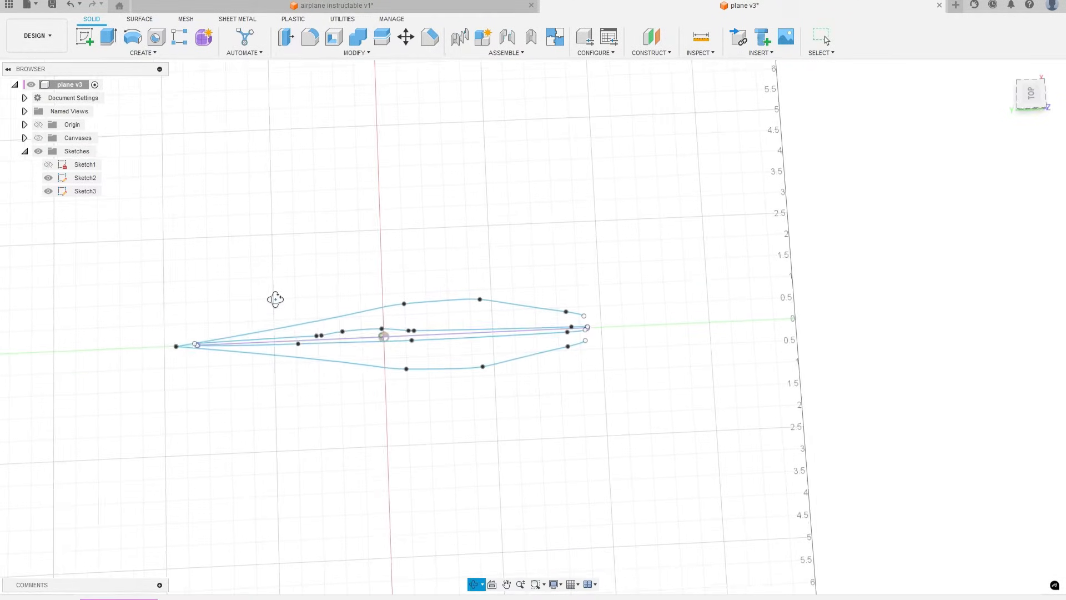
left_click(39, 138)
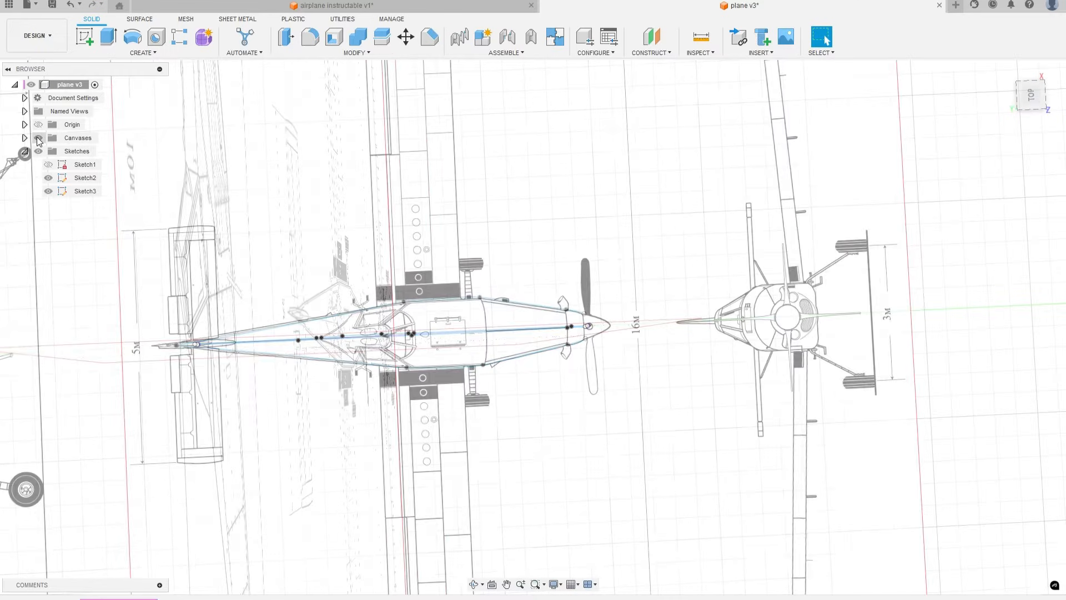
left_click(38, 132)
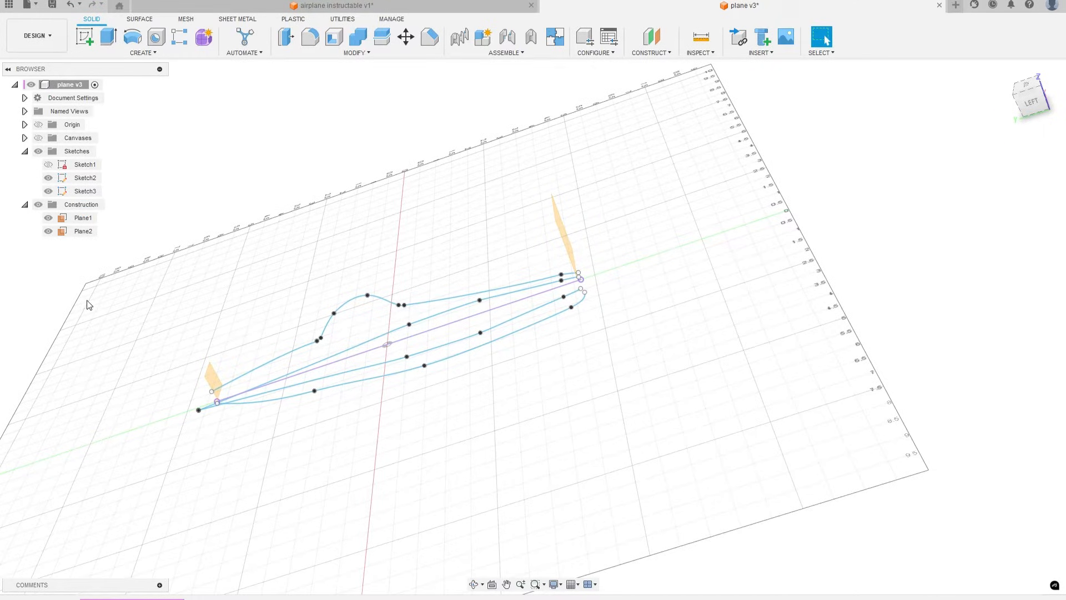
left_click(71, 123)
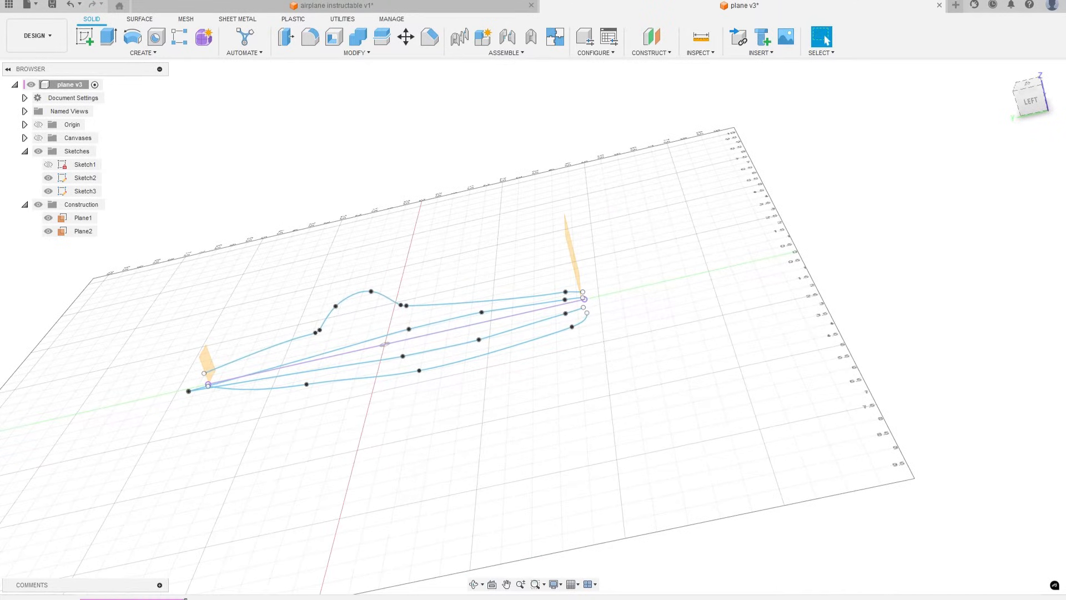
mouse_move(219, 597)
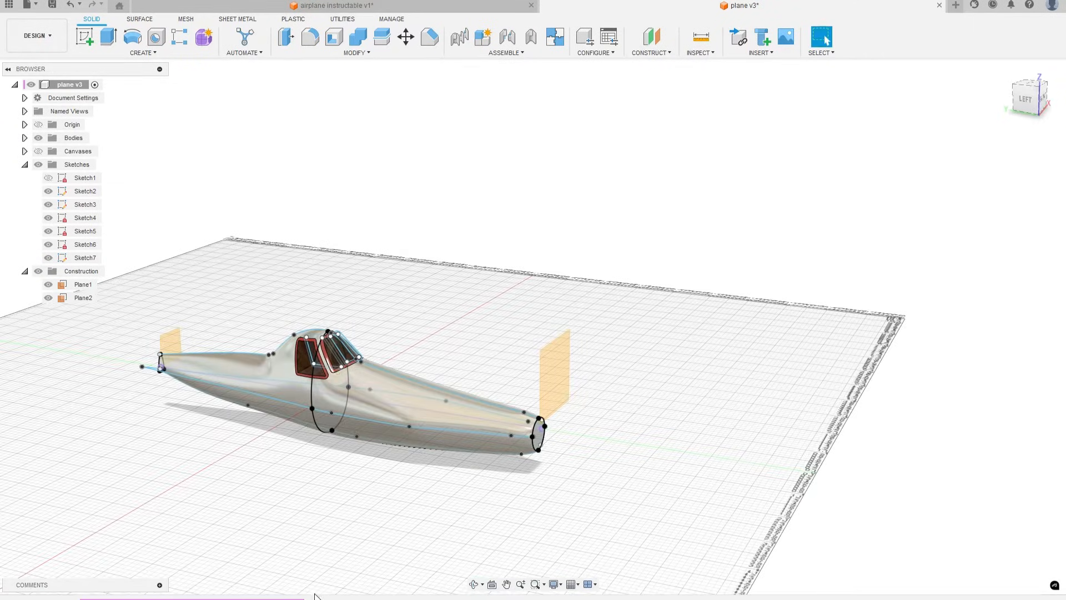
mouse_move(311, 597)
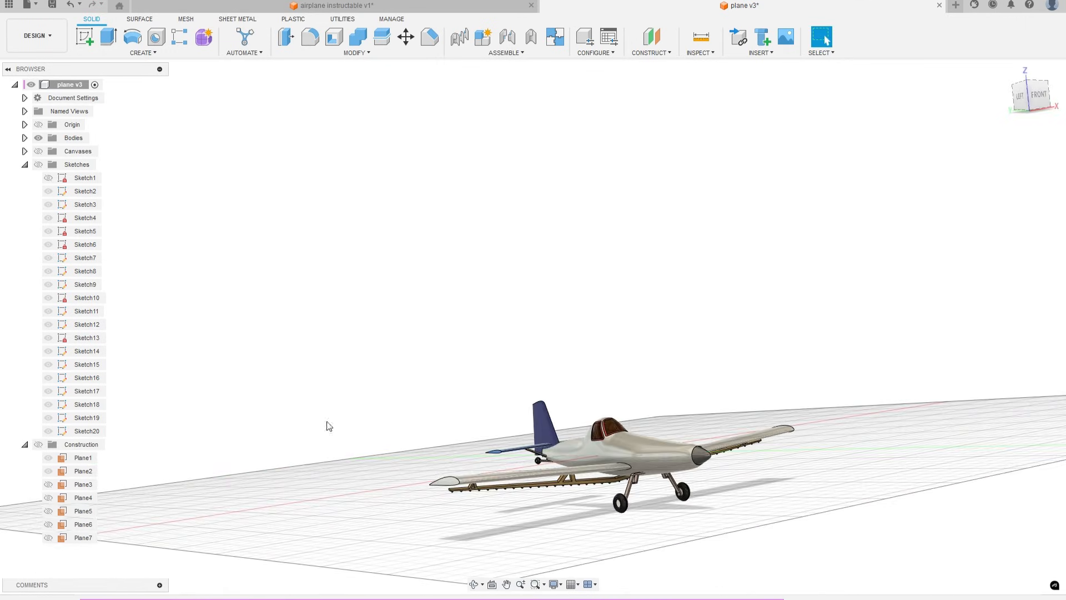
mouse_move(595, 434)
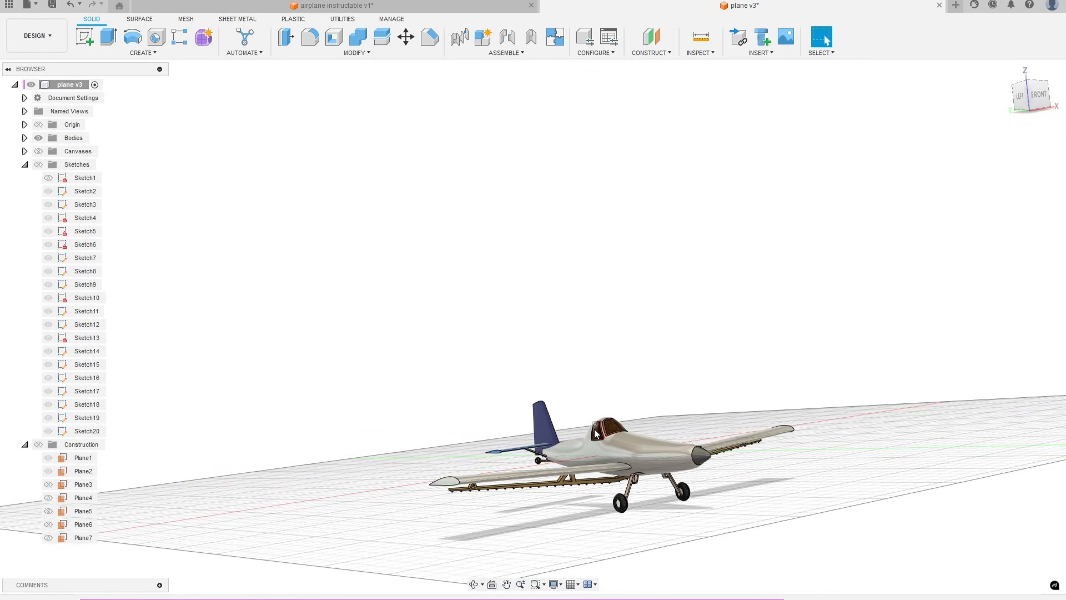